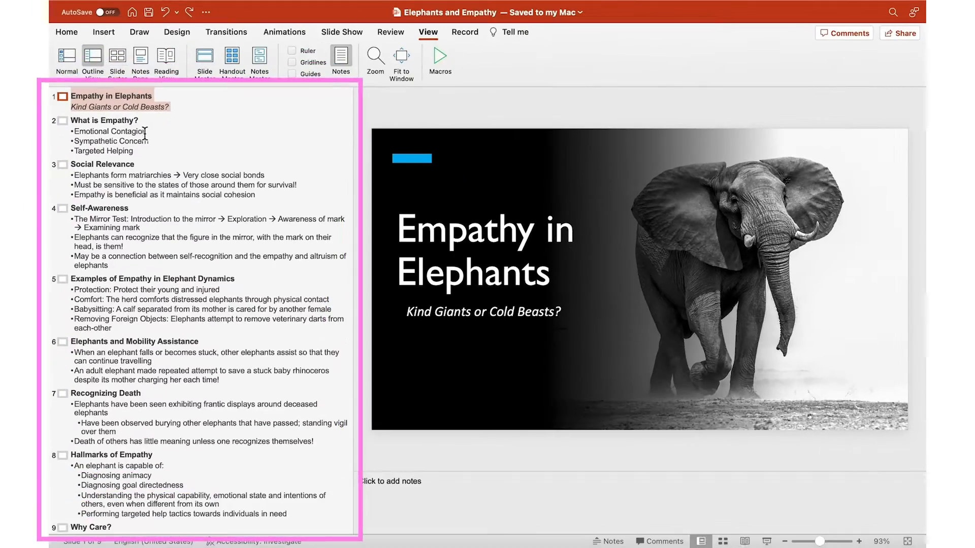
Step: Select the Social Relevance entry and the 'What is Empathy?' line in the outline pane
click(101, 164)
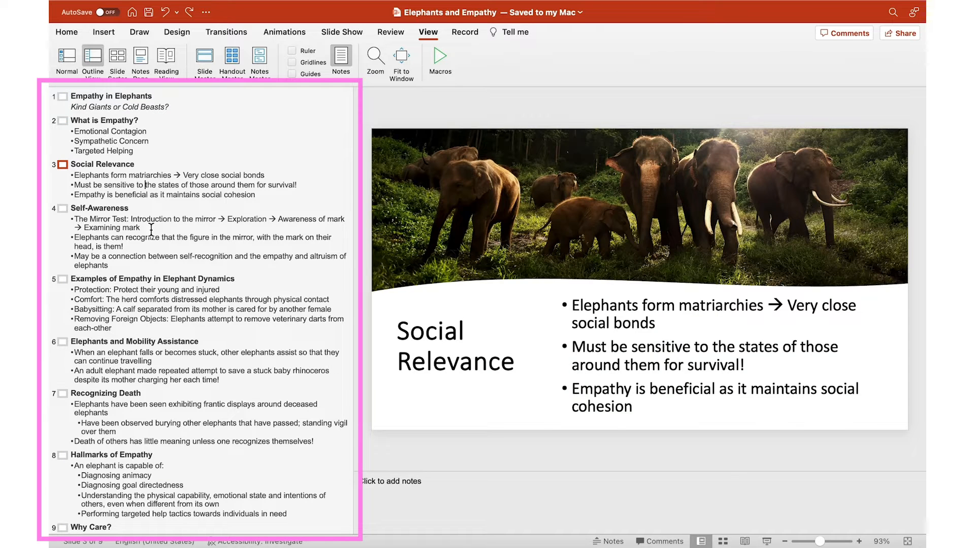
click(99, 119)
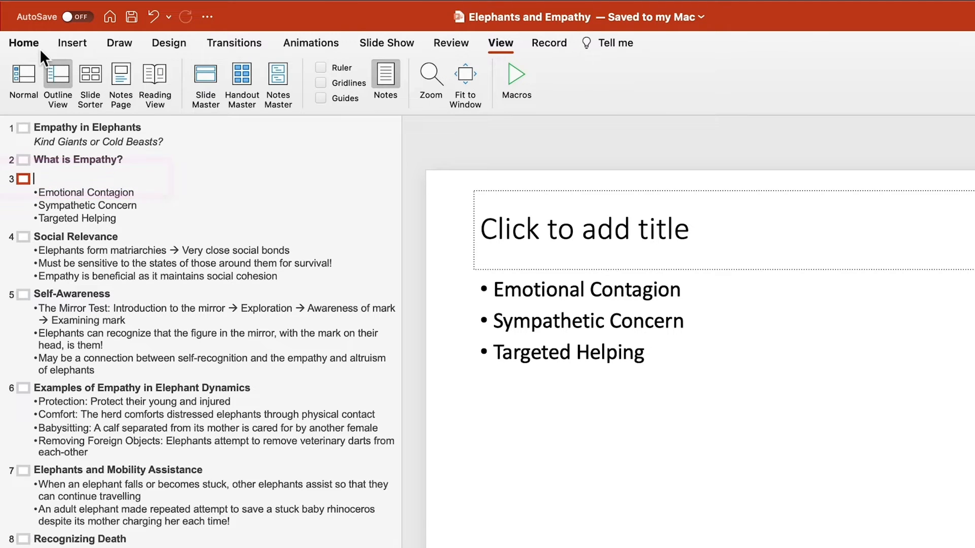
Step: Add the bullet 'Social Awareness' under 'What is Empathy?' using the Home formatting tools
click(24, 43)
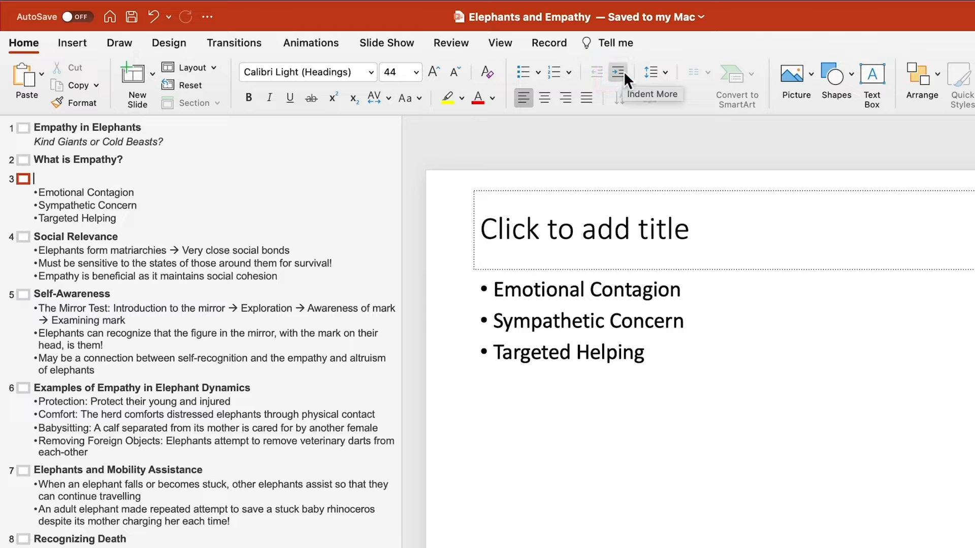
text(Social Awareness)
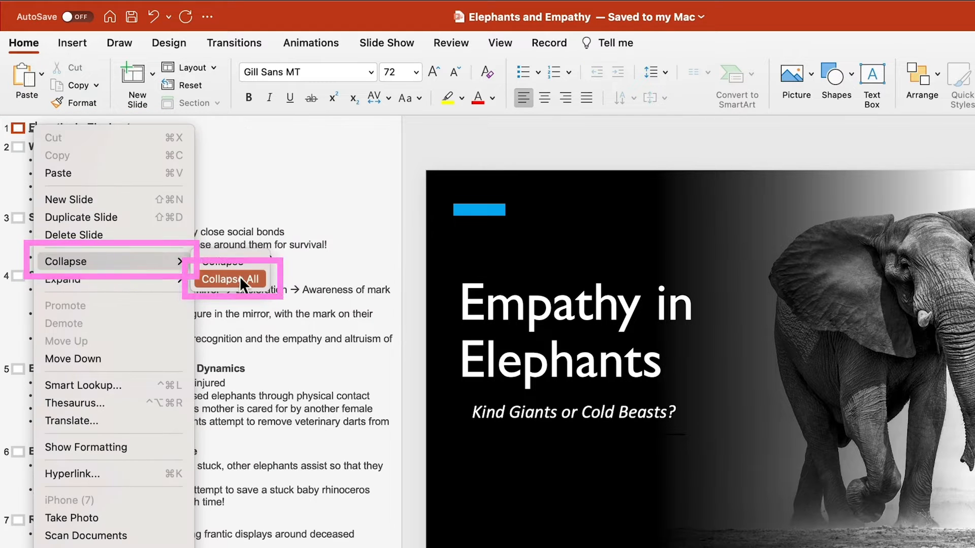
click(230, 278)
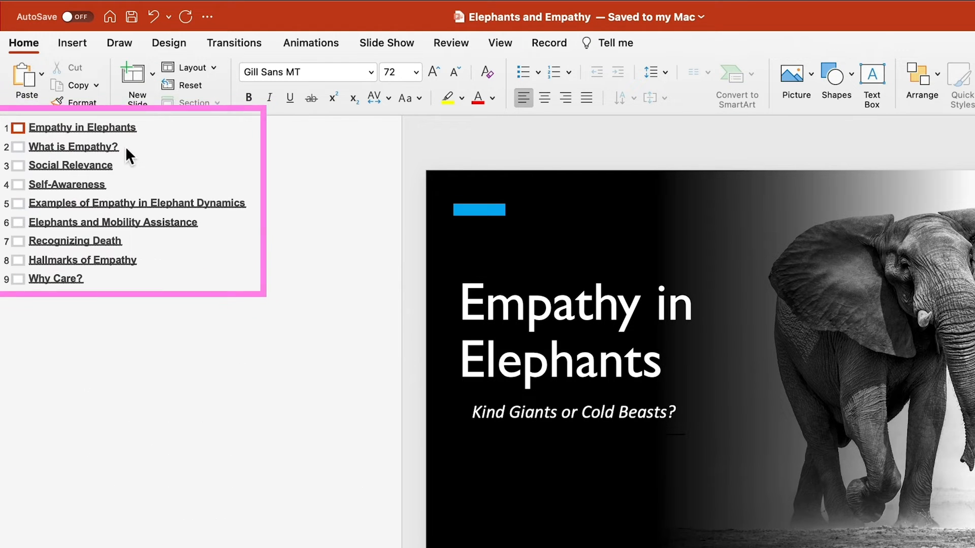
click(155, 128)
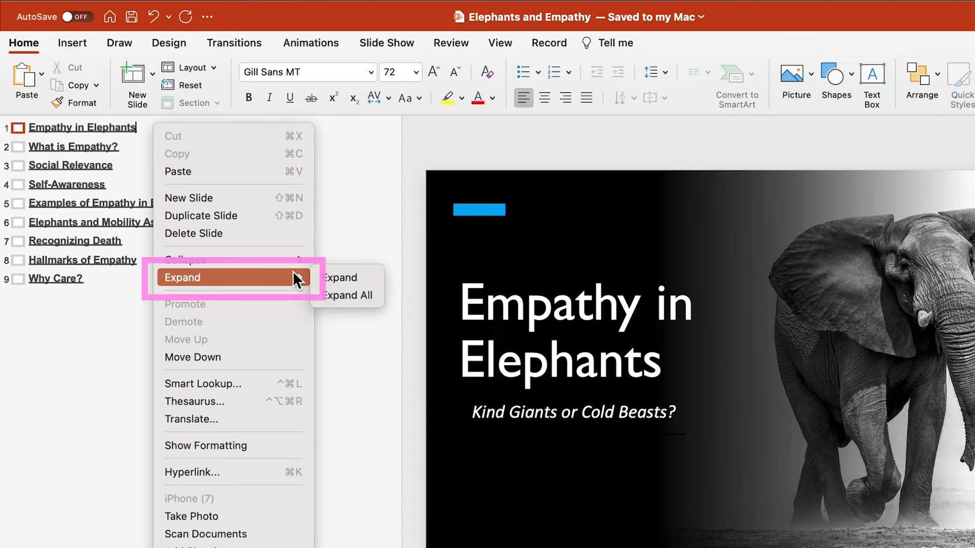
mouse_move(347, 294)
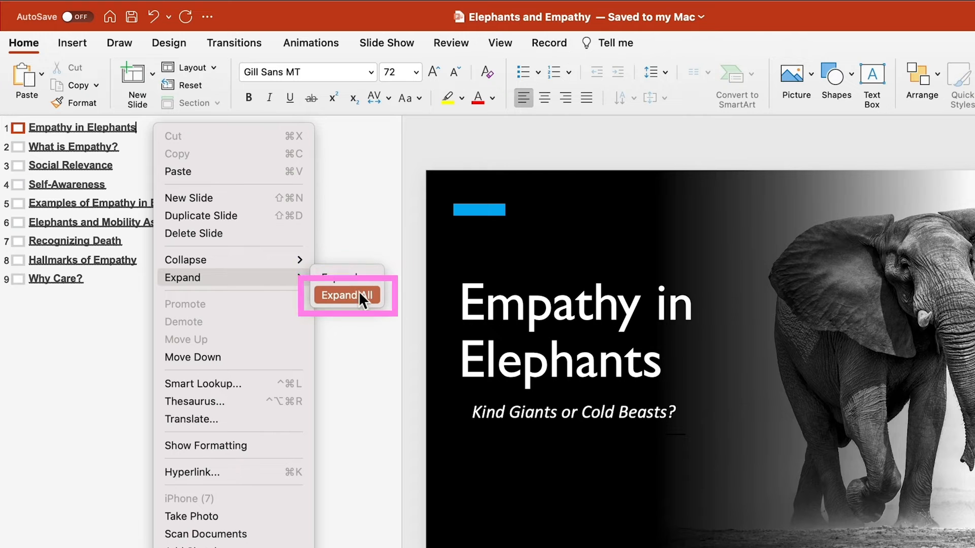
click(346, 295)
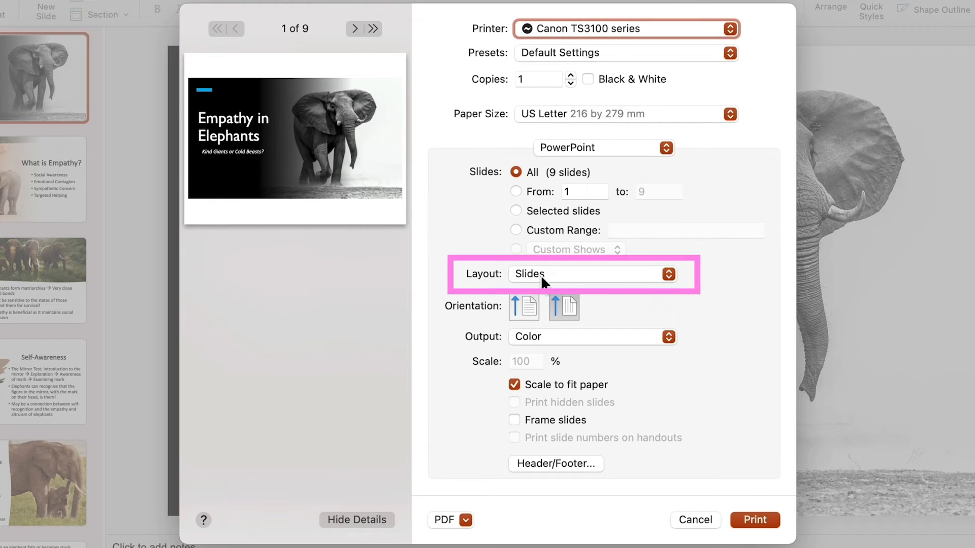
Step: Change the print layout from Slides to Outline for the nine-slide presentation
click(451, 433)
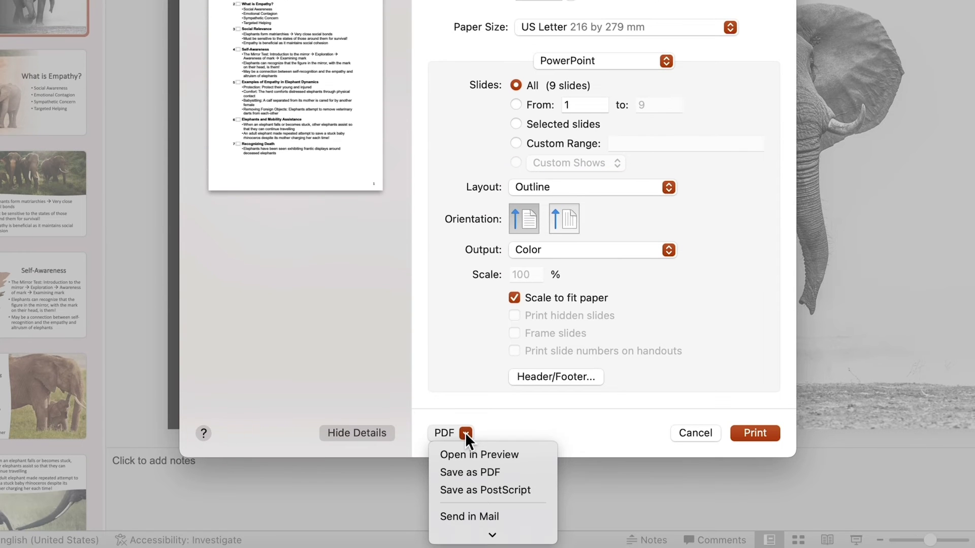
mouse_move(494, 472)
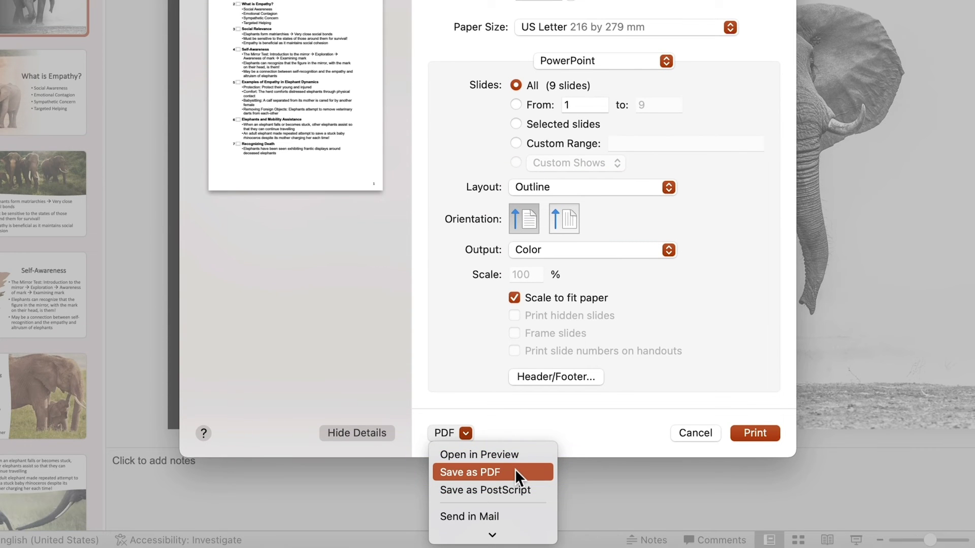